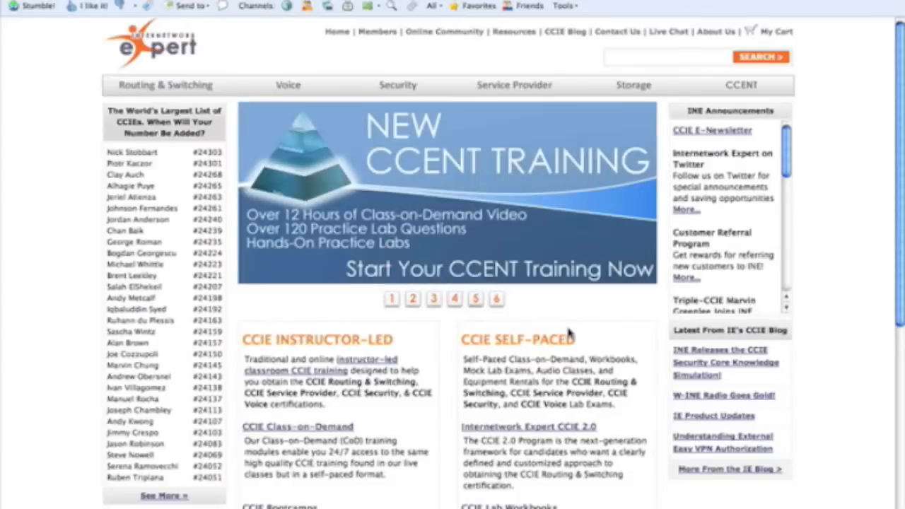
{"action": "left_click", "coordinate": [475, 298]}
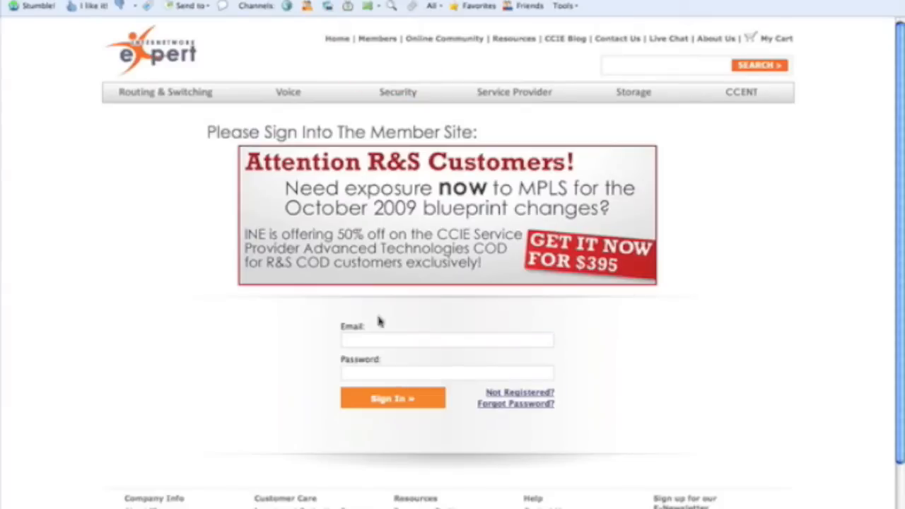
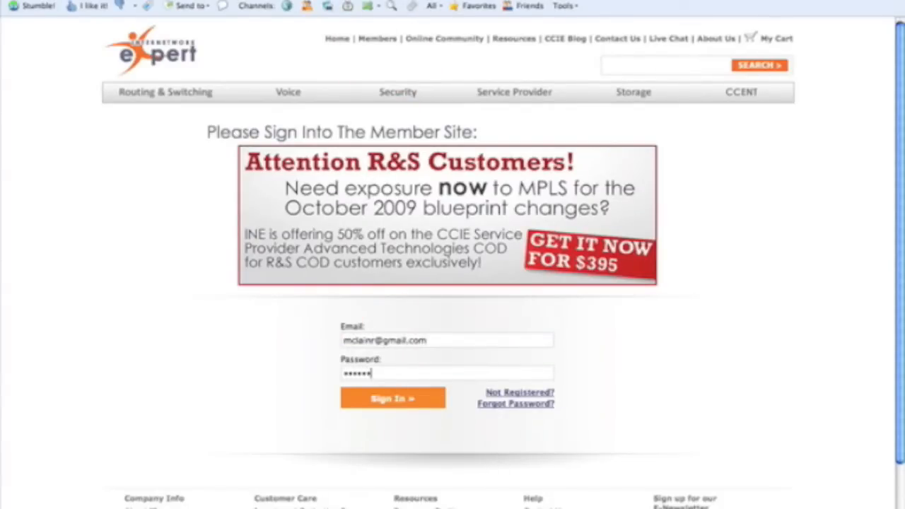
{"action": "left_click", "coordinate": [393, 397]}
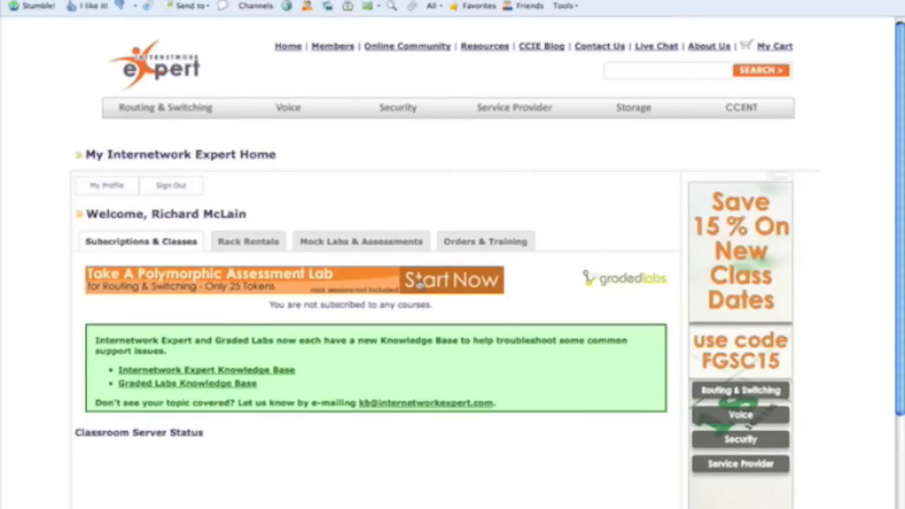
Step: Show the Rack Rentals section with 200 tokens and launch the R&S rack rental scheduler
{"action": "scroll", "scroll_direction": "down", "scroll_amount": 3}
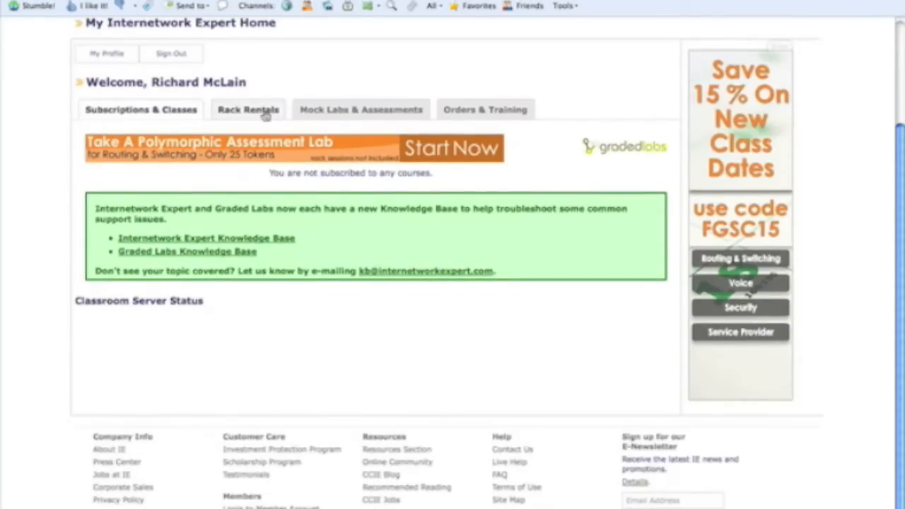
{"action": "left_click", "coordinate": [248, 110]}
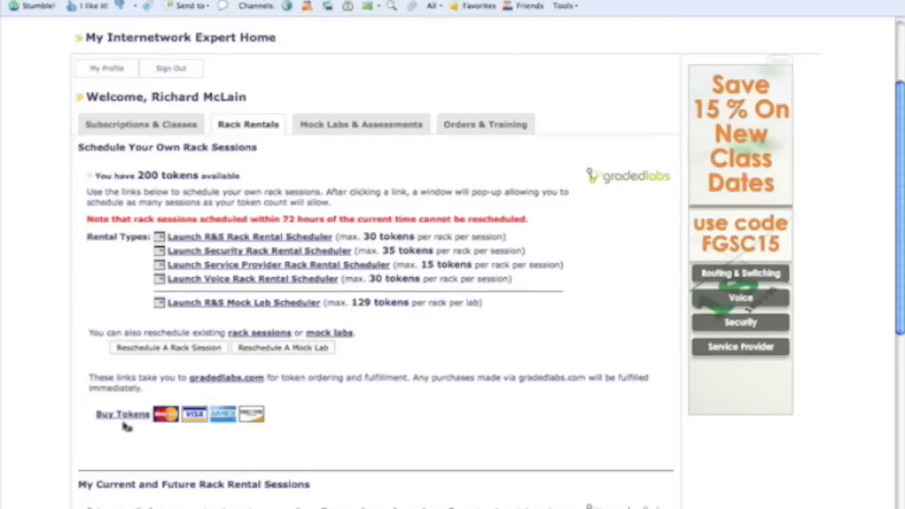
{"action": "mouse_move", "coordinate": [282, 215]}
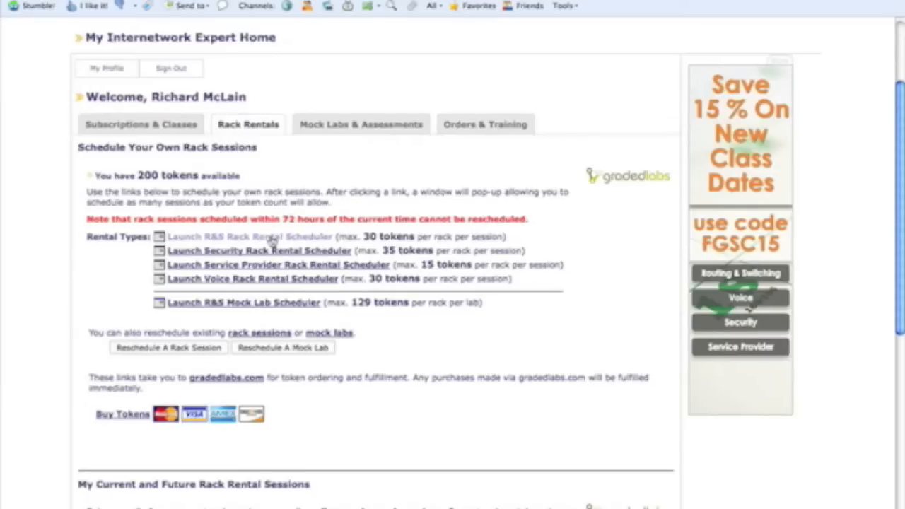
{"action": "left_click", "coordinate": [249, 236]}
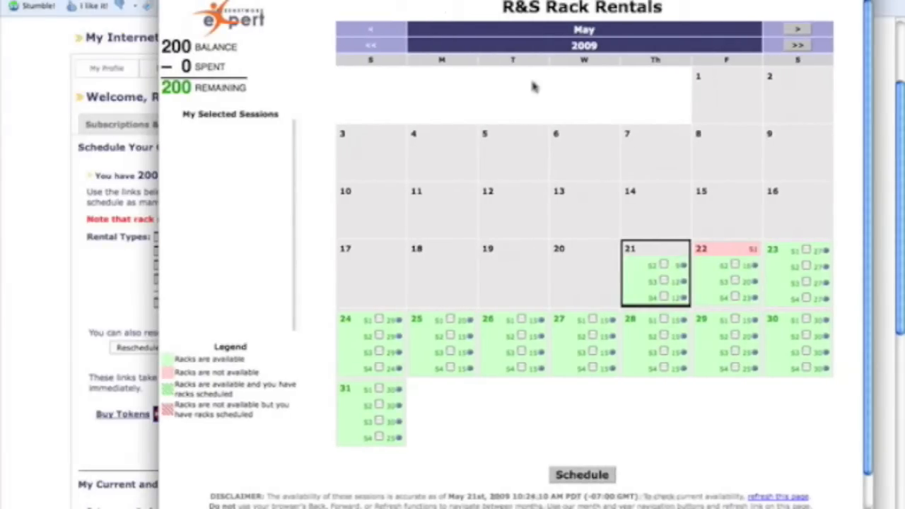
{"action": "mouse_move", "coordinate": [693, 314]}
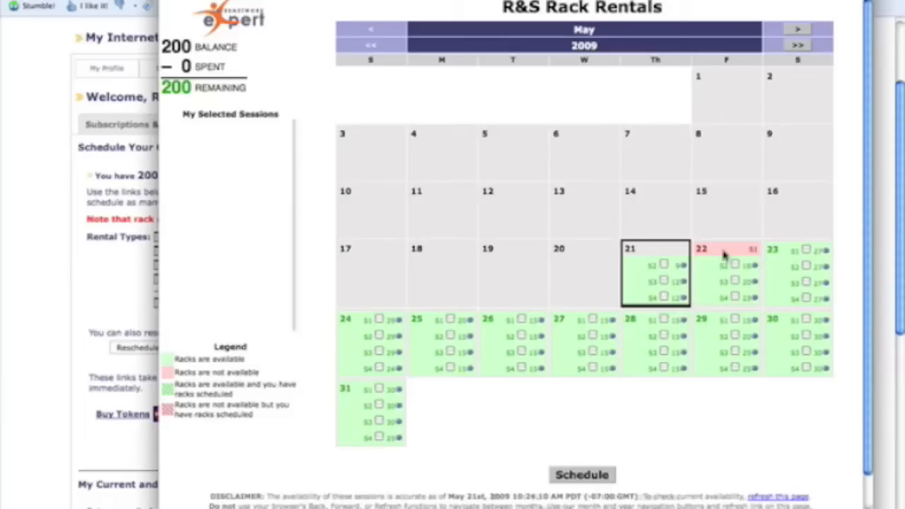
{"action": "mouse_move", "coordinate": [407, 101]}
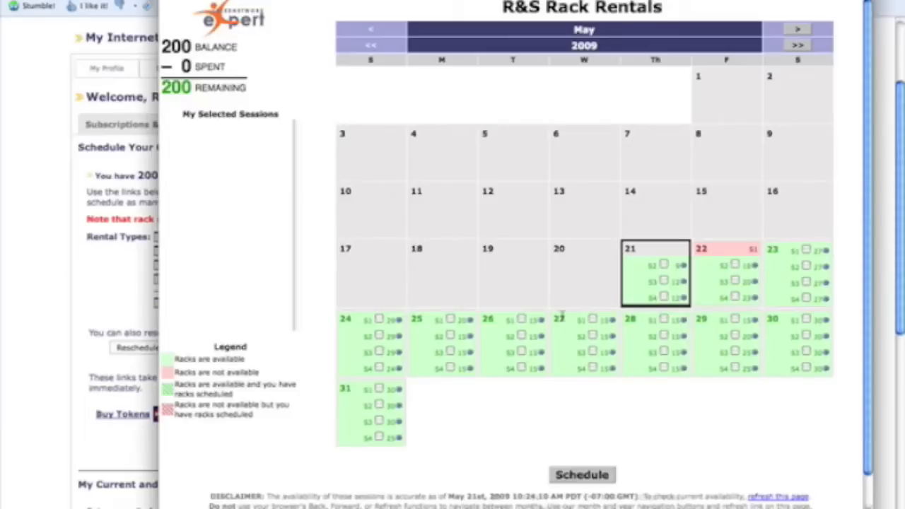
{"action": "mouse_move", "coordinate": [478, 393]}
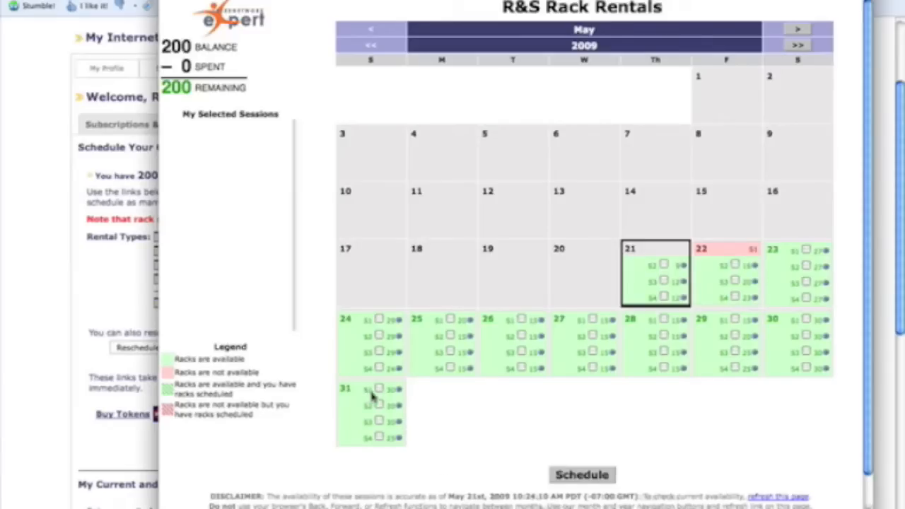
{"action": "mouse_move", "coordinate": [378, 421]}
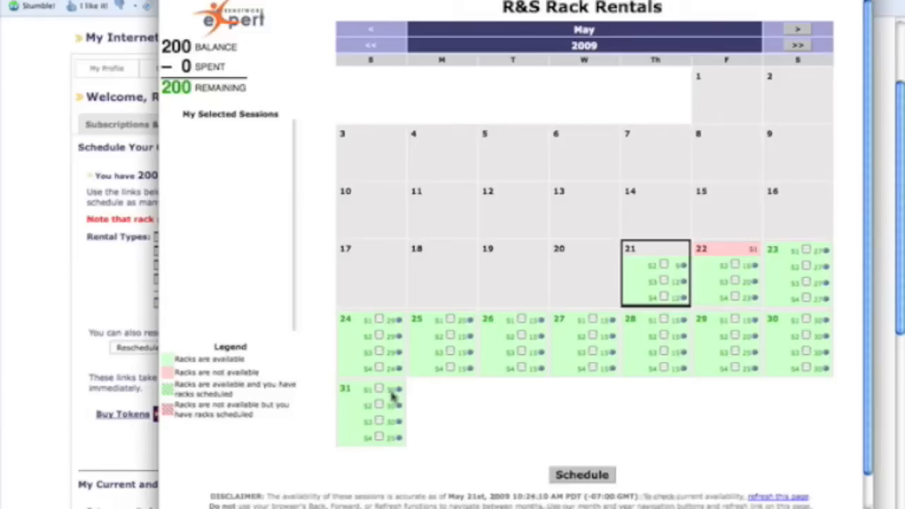
{"action": "mouse_move", "coordinate": [380, 403]}
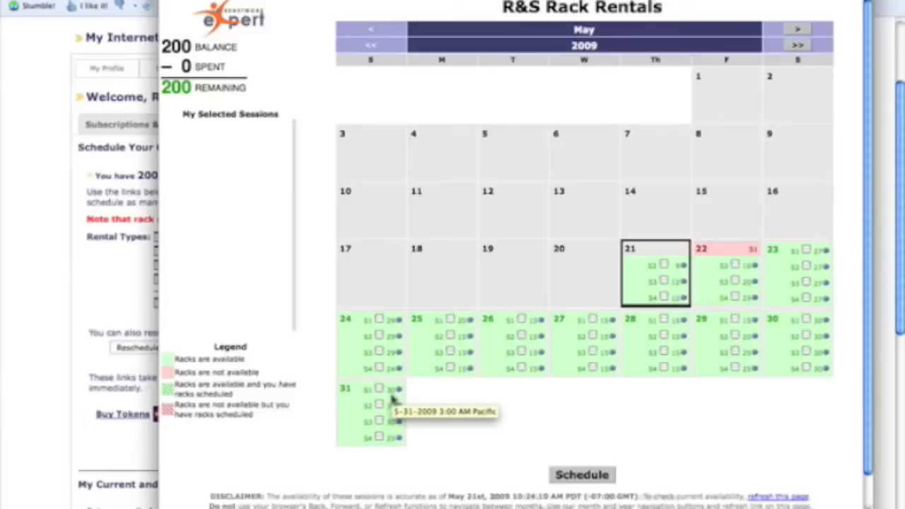
{"action": "mouse_move", "coordinate": [409, 415]}
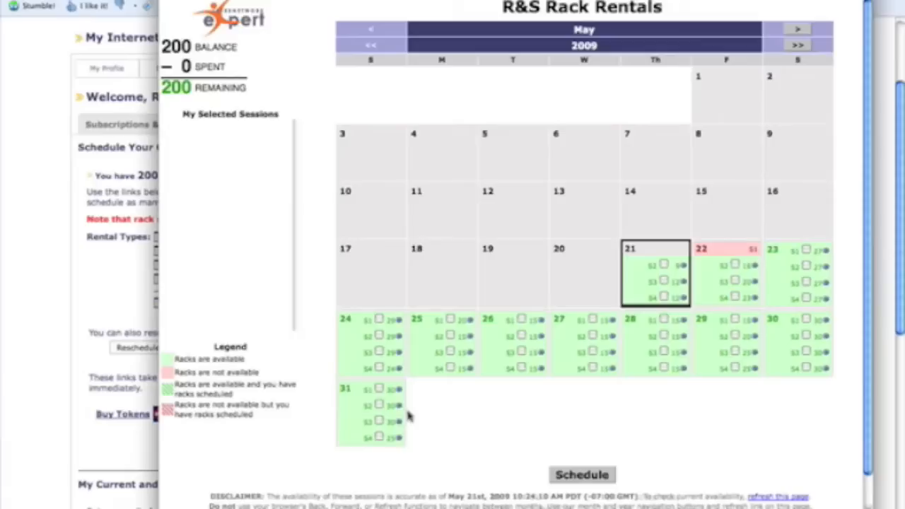
Step: Schedule sessions S1 and S2 on May 31, 2009 (3:00 and 9:00 AM Pacific), leaving 140 tokens
{"action": "left_click", "coordinate": [378, 387]}
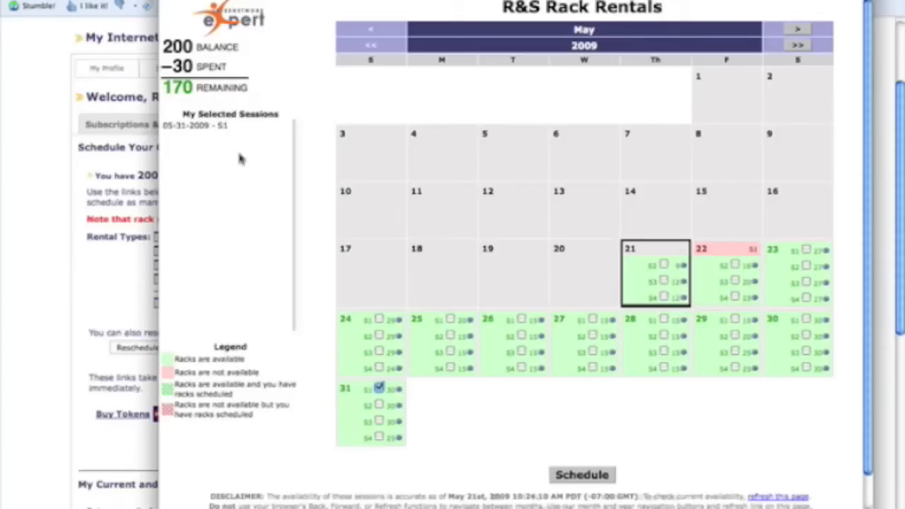
{"action": "left_click", "coordinate": [379, 404]}
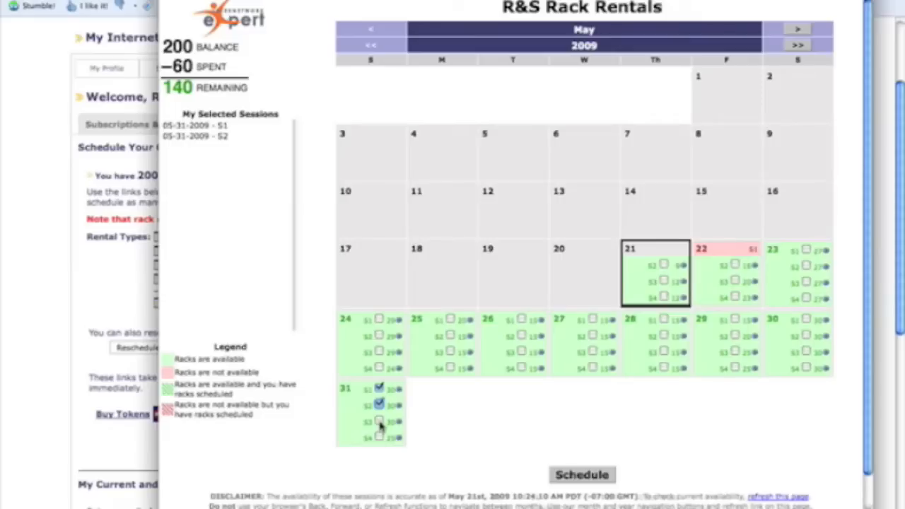
{"action": "left_click", "coordinate": [379, 404]}
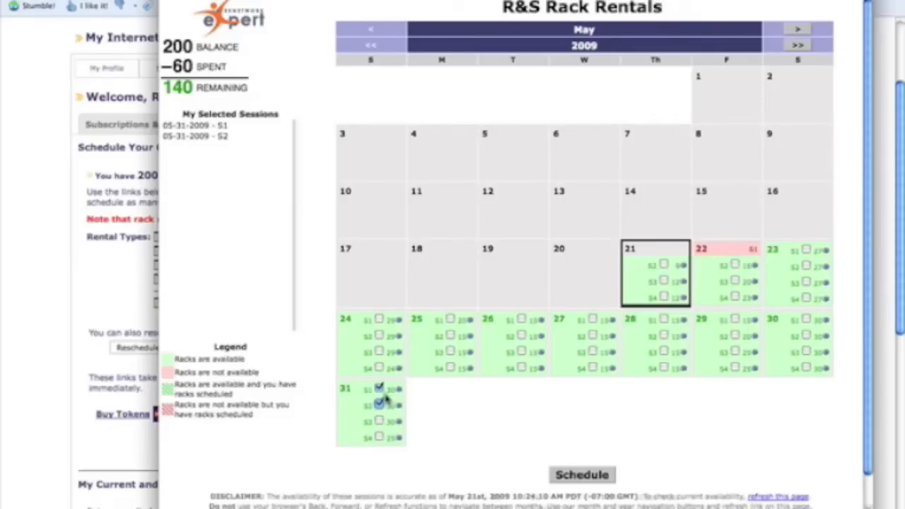
{"action": "left_click", "coordinate": [379, 404]}
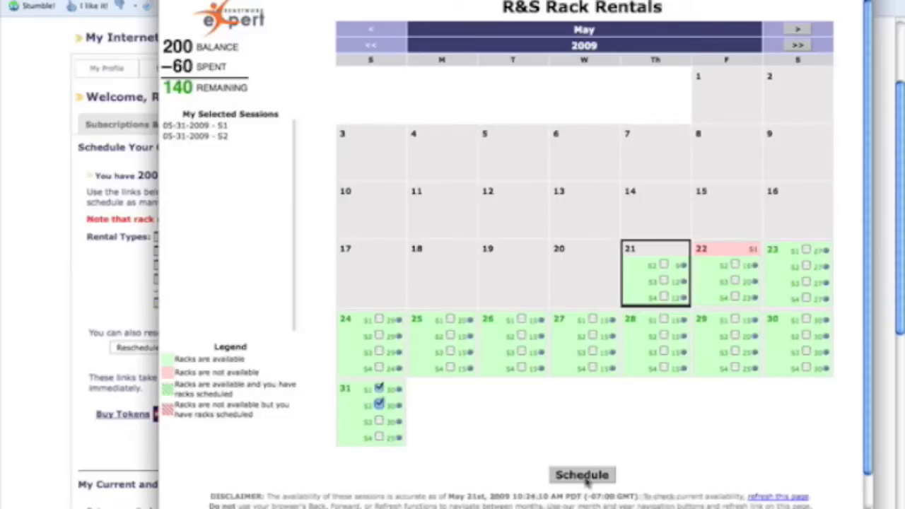
{"action": "left_click", "coordinate": [582, 475]}
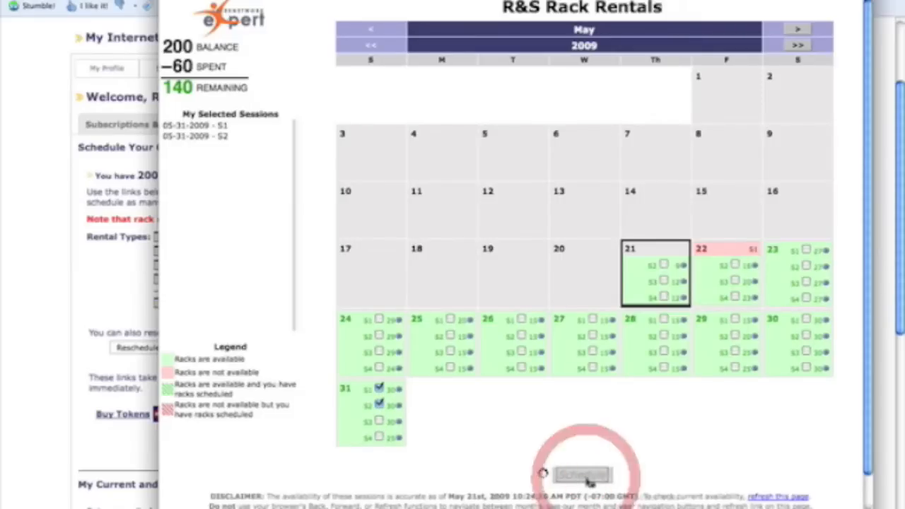
{"action": "left_click", "coordinate": [582, 473]}
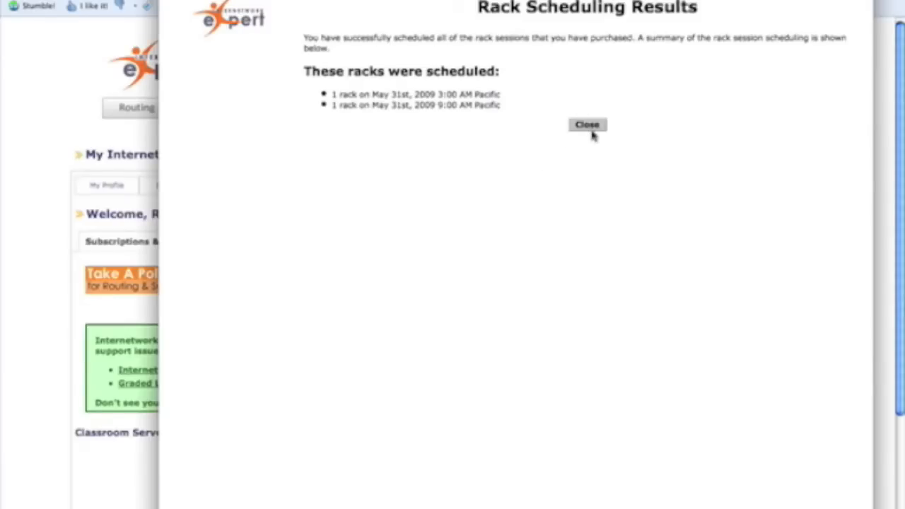
Step: Show 'My Current and Future Rack Rental Sessions' listing both May 31 bookings
{"action": "left_click", "coordinate": [586, 124]}
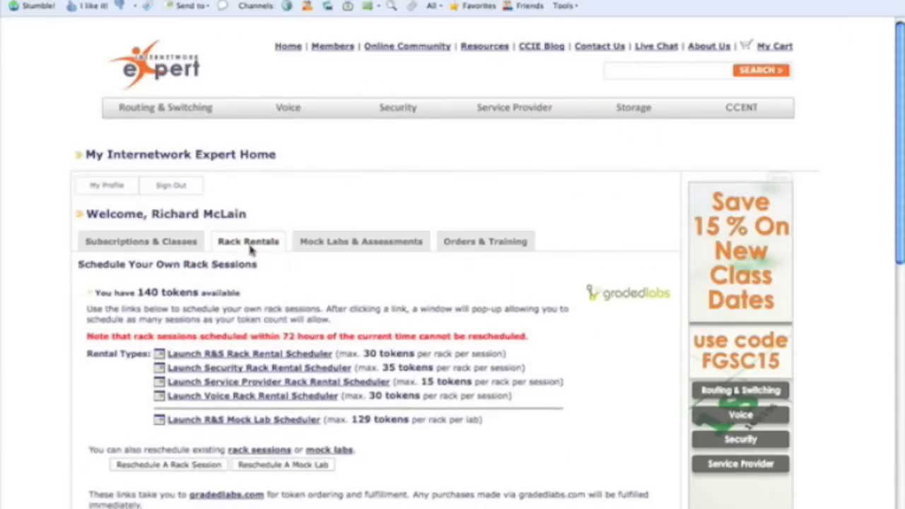
{"action": "scroll", "scroll_direction": "down", "scroll_amount": 3}
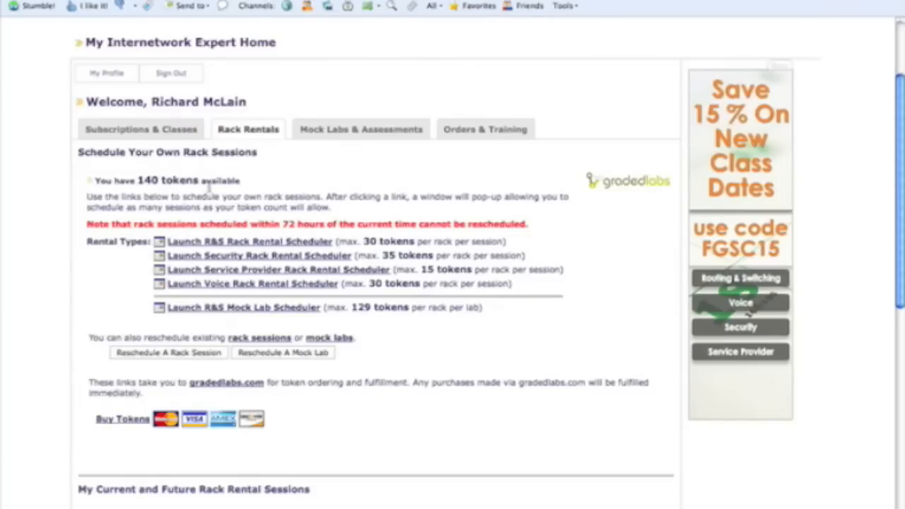
{"action": "scroll", "scroll_direction": "down", "scroll_amount": 3}
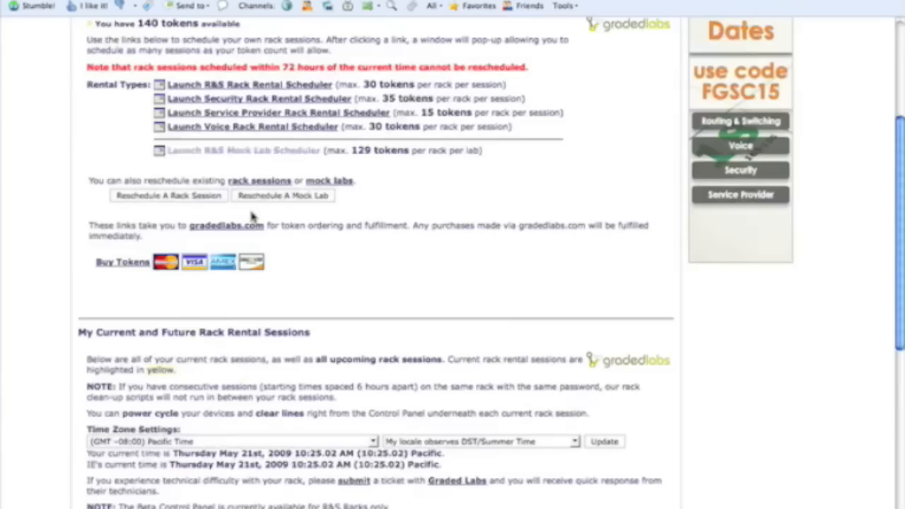
{"action": "scroll", "scroll_direction": "down", "scroll_amount": 3}
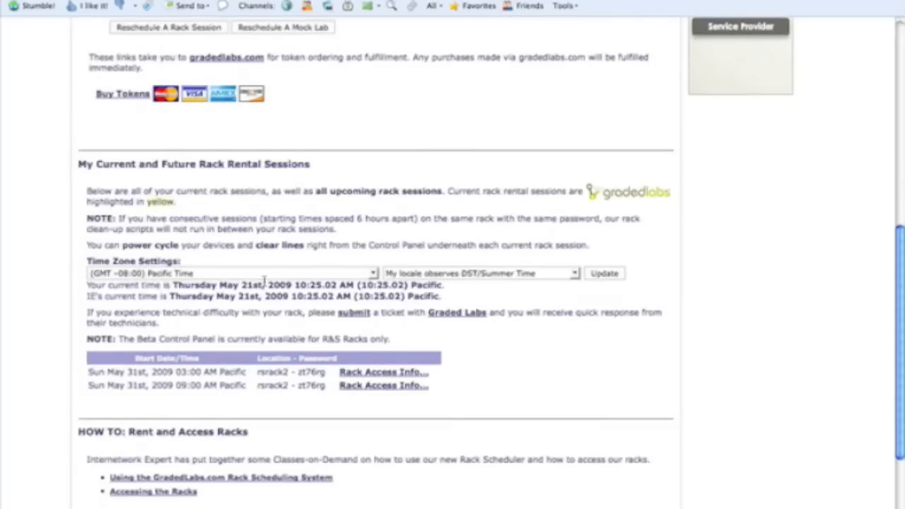
{"action": "scroll", "scroll_direction": "down", "scroll_amount": 3}
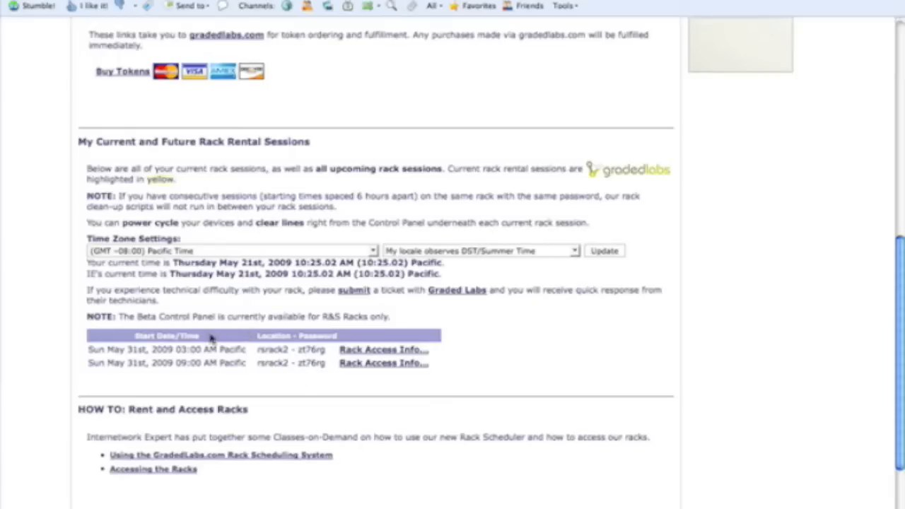
Step: View the Rack Access Info for the May 31 3:00 AM session and return to Rack Rentals
{"action": "left_click", "coordinate": [383, 349]}
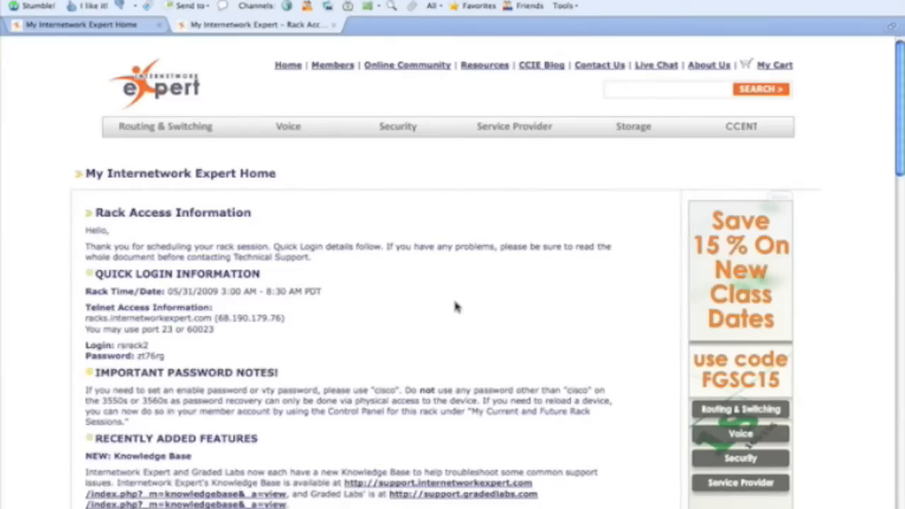
{"action": "scroll", "scroll_direction": "down", "scroll_amount": 3}
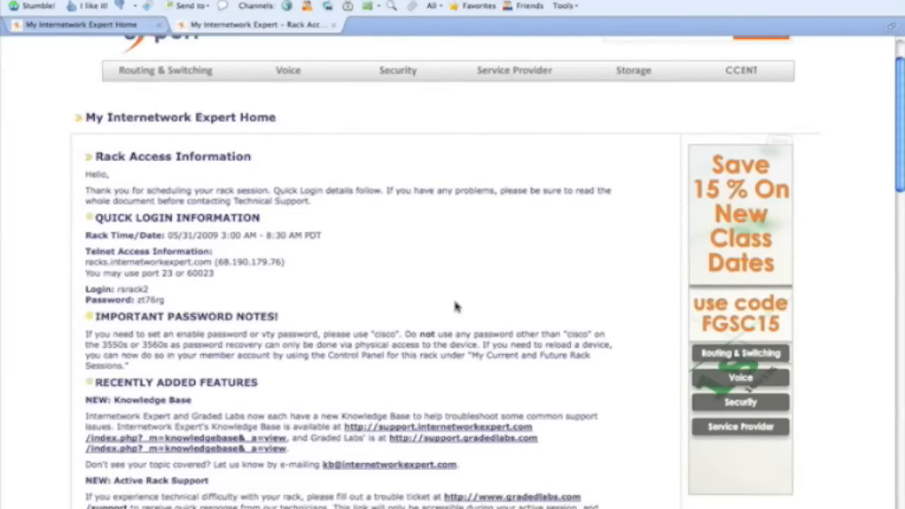
{"action": "scroll", "scroll_direction": "down", "scroll_amount": 3}
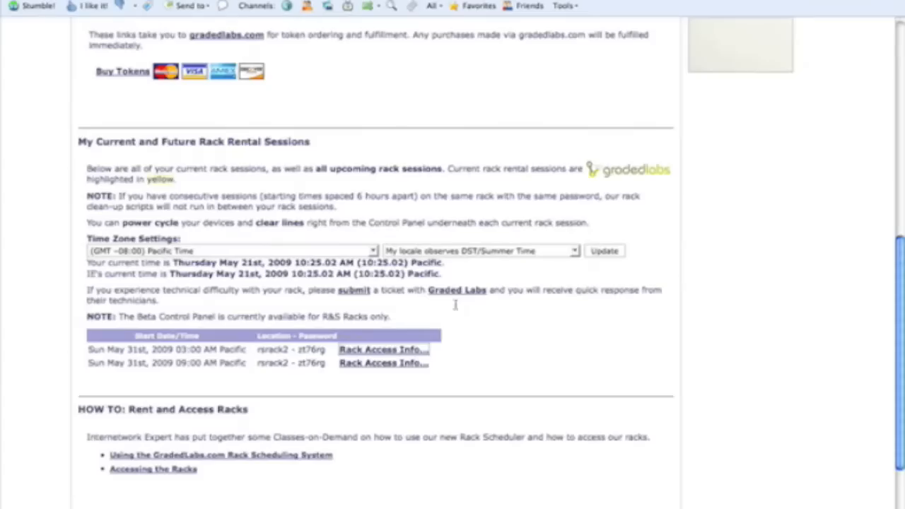
{"action": "scroll", "scroll_direction": "up", "scroll_amount": 3}
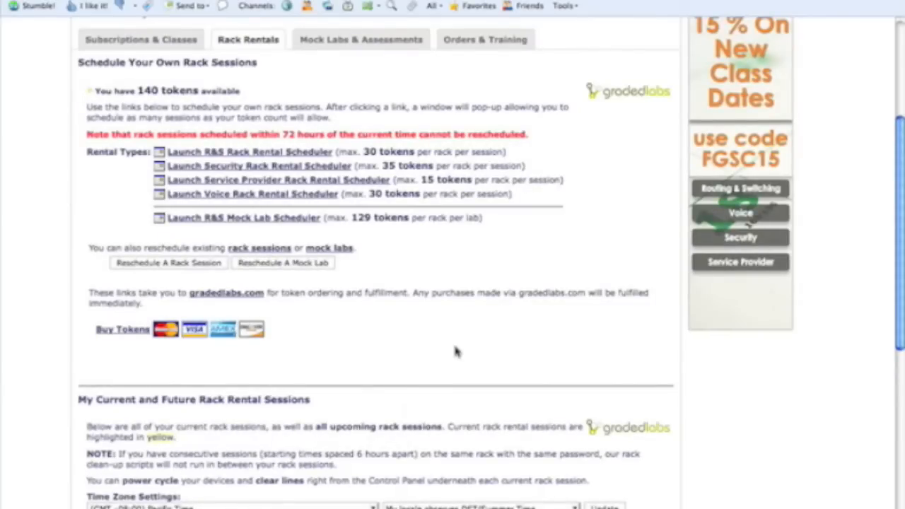
{"action": "mouse_move", "coordinate": [390, 330]}
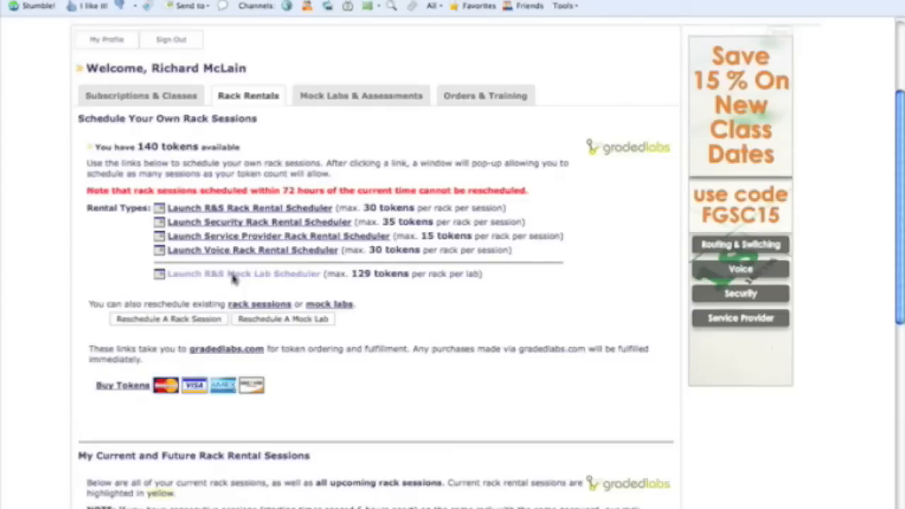
Step: Reschedule both 5-31-2009 sessions for a 60-token refund
{"action": "left_click", "coordinate": [167, 319]}
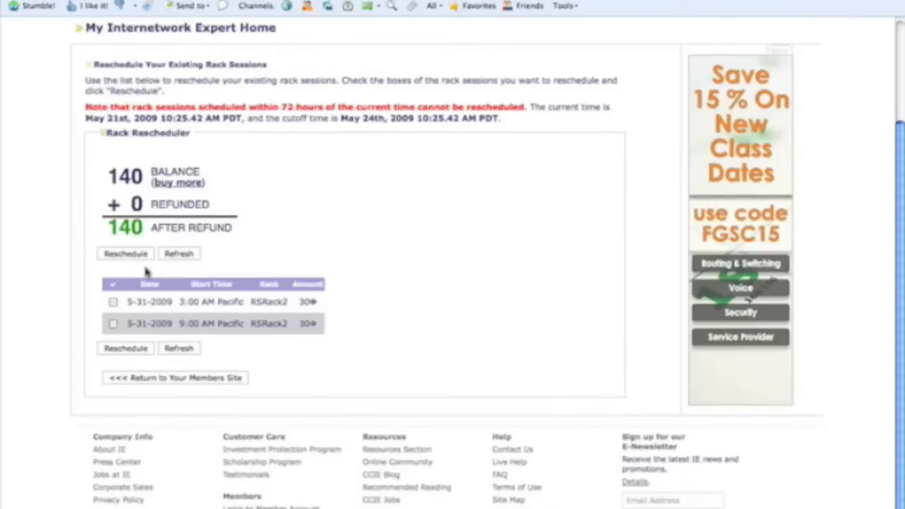
{"action": "left_click", "coordinate": [113, 302]}
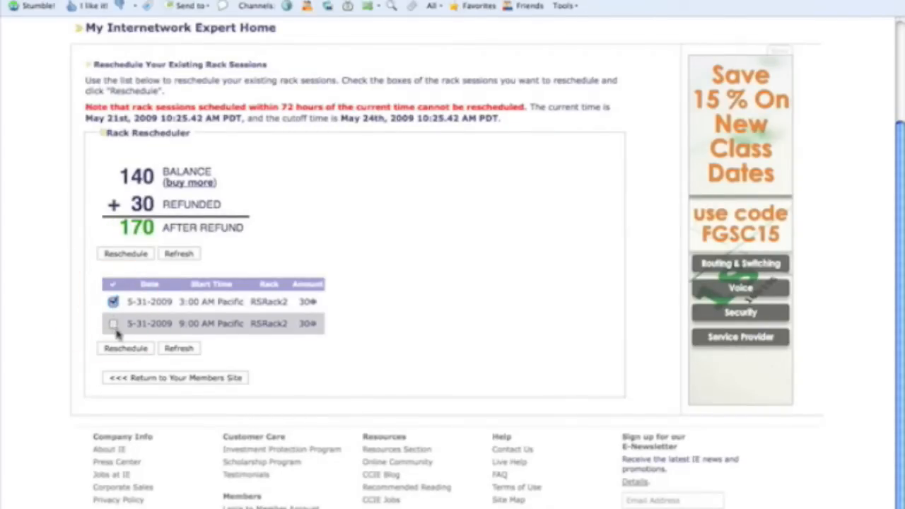
{"action": "left_click", "coordinate": [113, 322]}
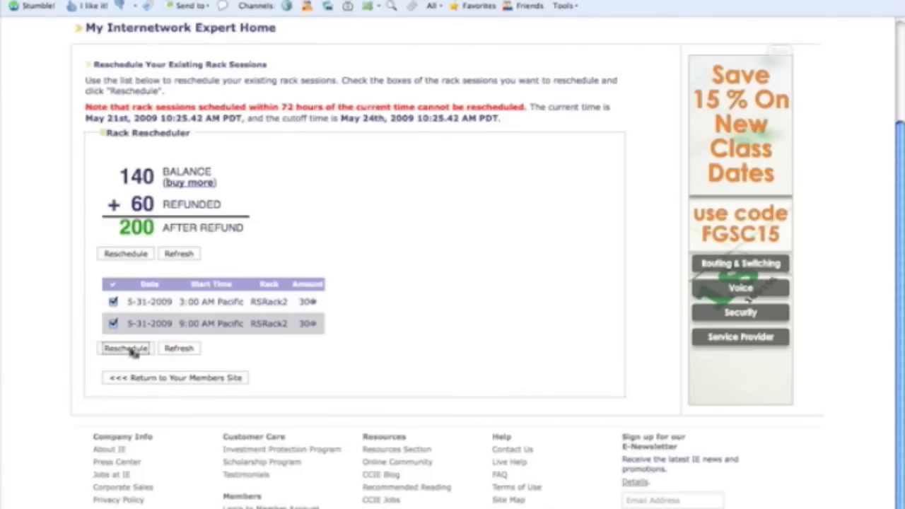
{"action": "left_click", "coordinate": [125, 347]}
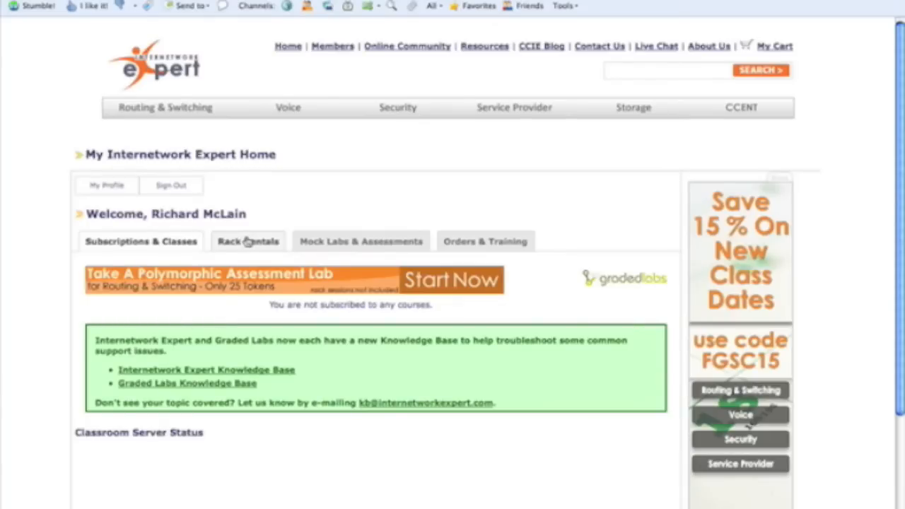
Step: Confirm the Refund Results: balance back to 200 tokens and no current or future sessions
{"action": "left_click", "coordinate": [249, 240]}
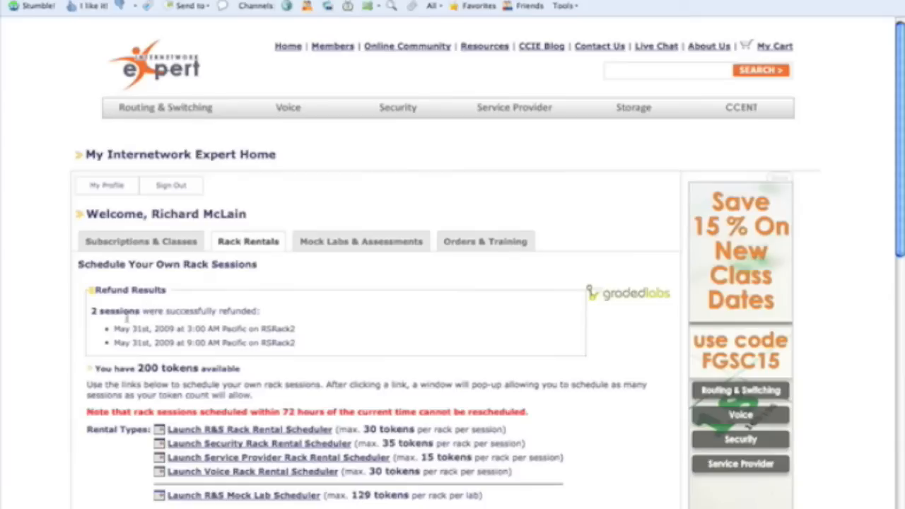
{"action": "mouse_move", "coordinate": [304, 319]}
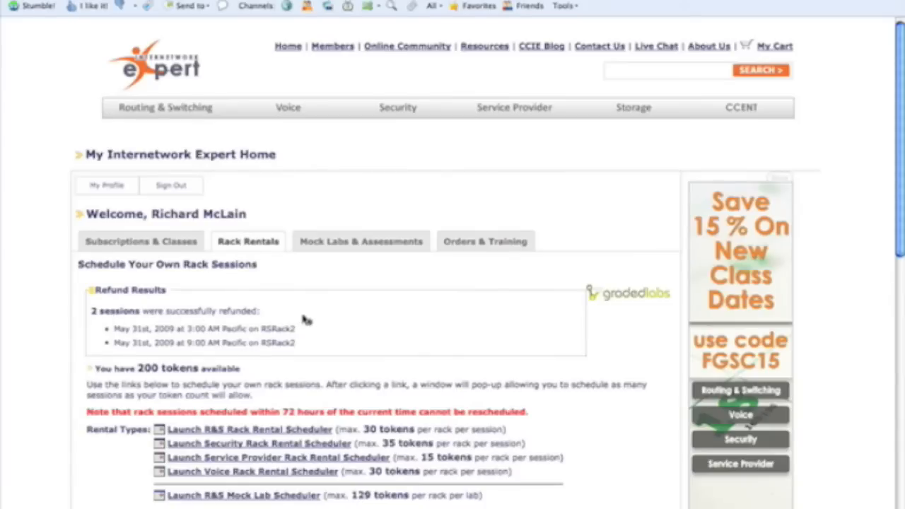
{"action": "scroll", "scroll_direction": "down", "scroll_amount": 3}
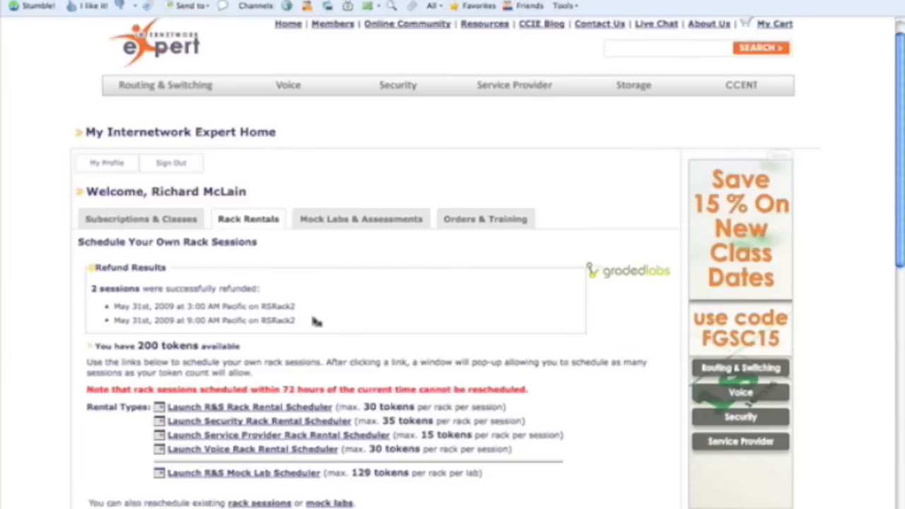
{"action": "scroll", "scroll_direction": "down", "scroll_amount": 3}
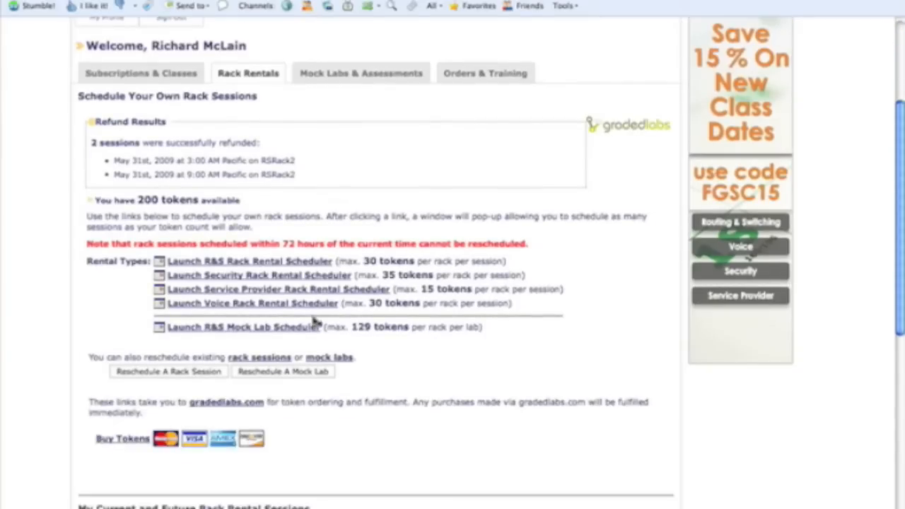
{"action": "scroll", "scroll_direction": "down", "scroll_amount": 3}
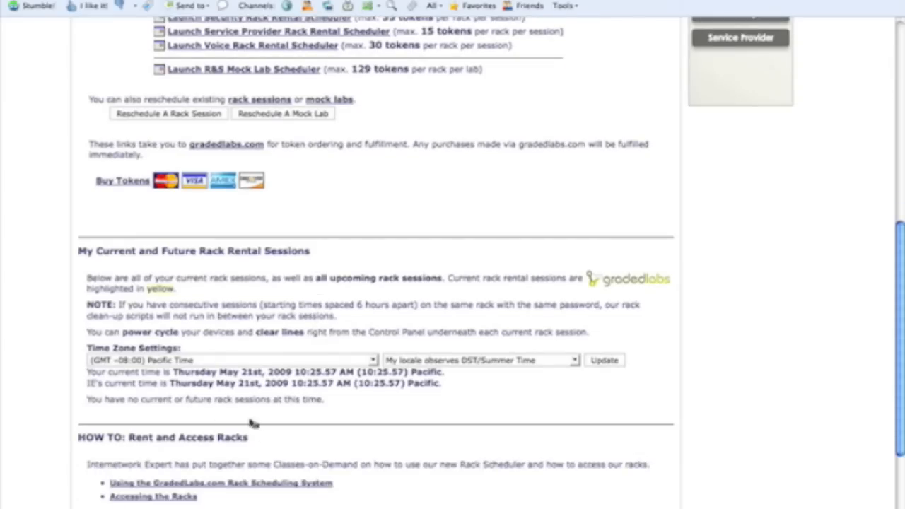